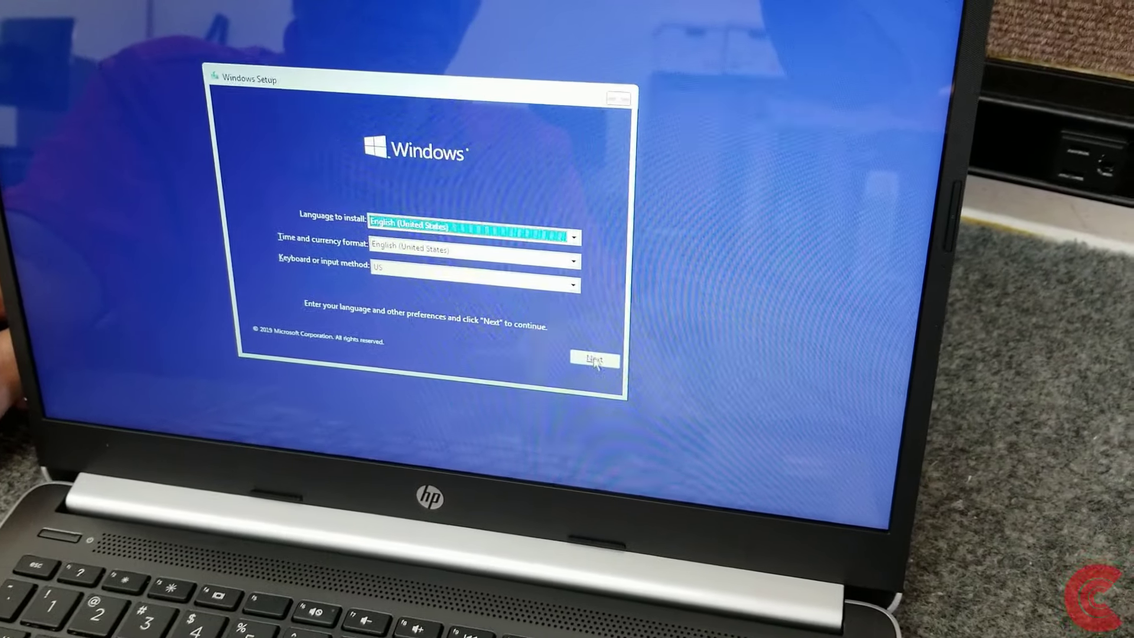
Step: Accept the default English (United States) language, time and keyboard preferences to reach the Install now screen
{"action": "left_click", "coordinate": [594, 360]}
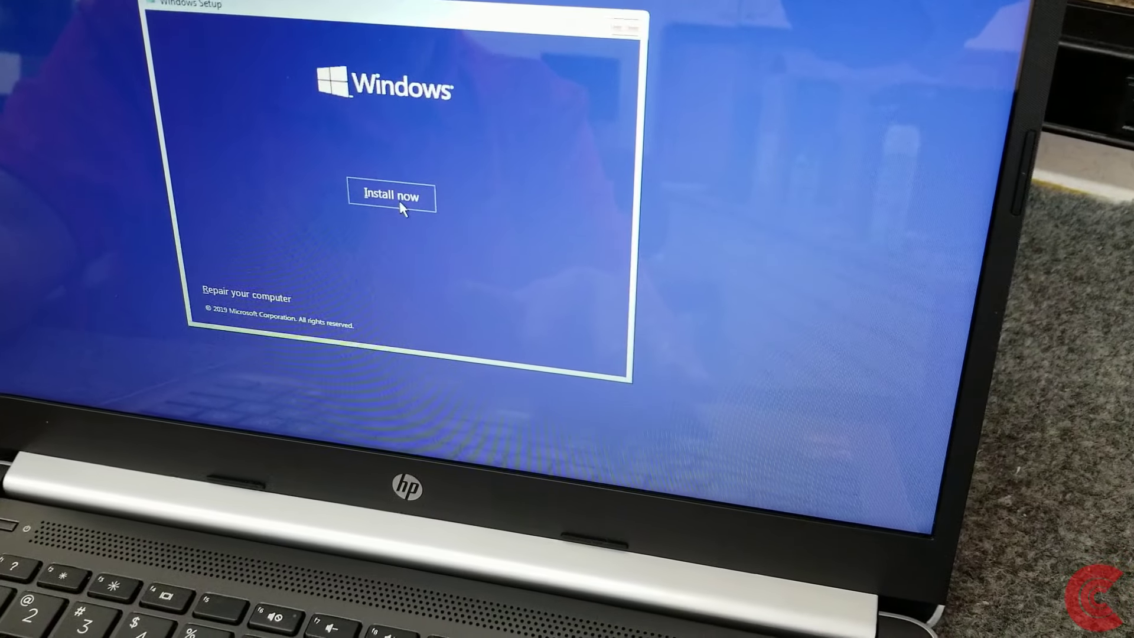